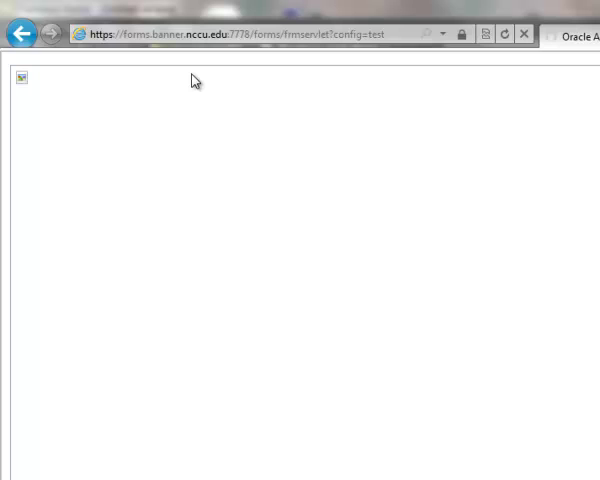
mouse_move(484, 64)
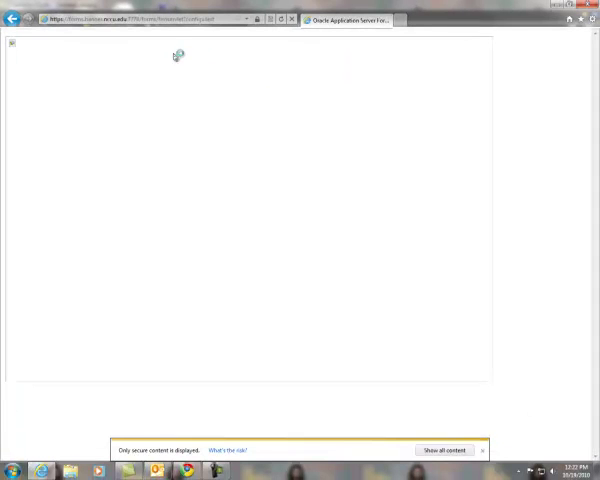
- Load the Banner forms page and allow all blocked non-secure content via the notification bar
click(448, 450)
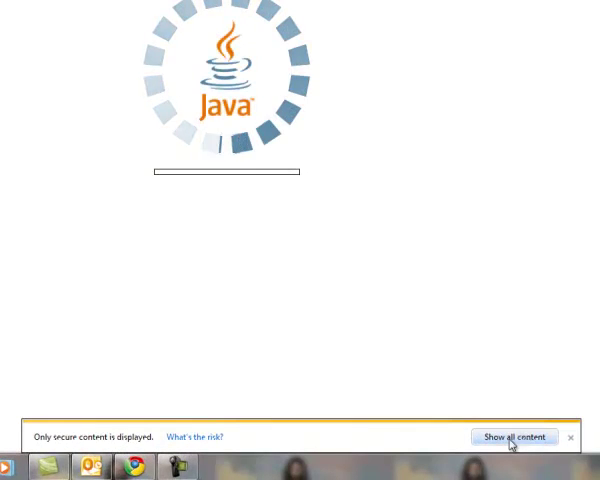
click(514, 436)
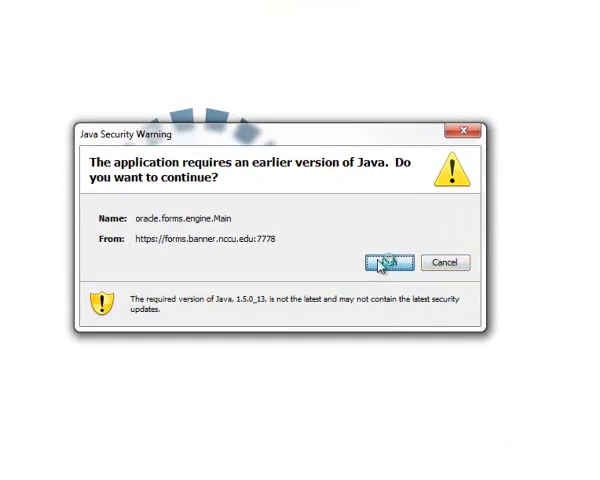
- Accept the Java Security Warning to run with the older Java version
click(384, 262)
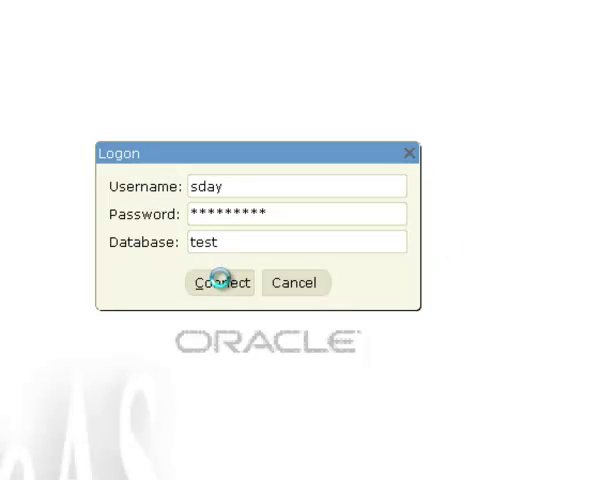
- Connect to the test database and launch BDMS - Display Document from the Banner main menu
click(220, 282)
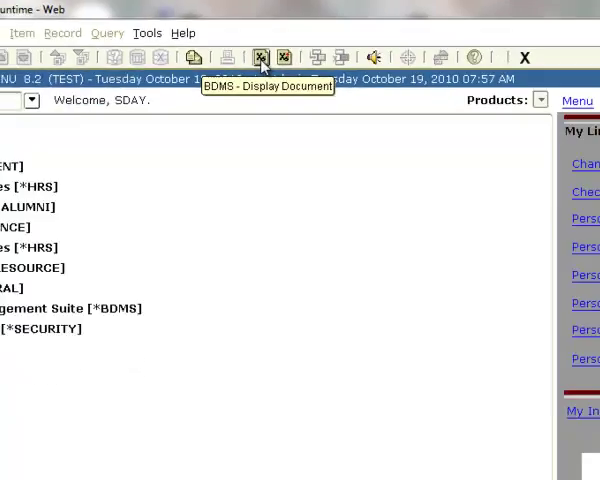
click(262, 56)
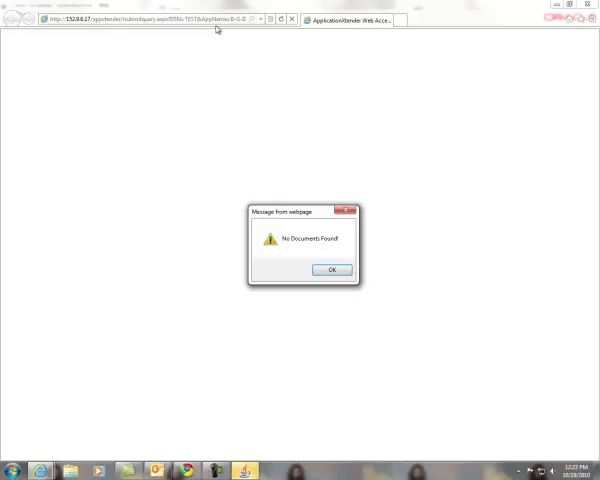
- Dismiss the no-documents message and show the TEST application list, selecting the RSTAMP application
click(330, 270)
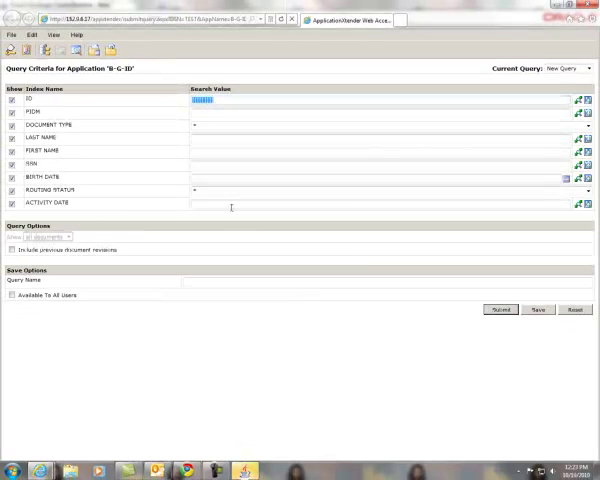
mouse_move(226, 204)
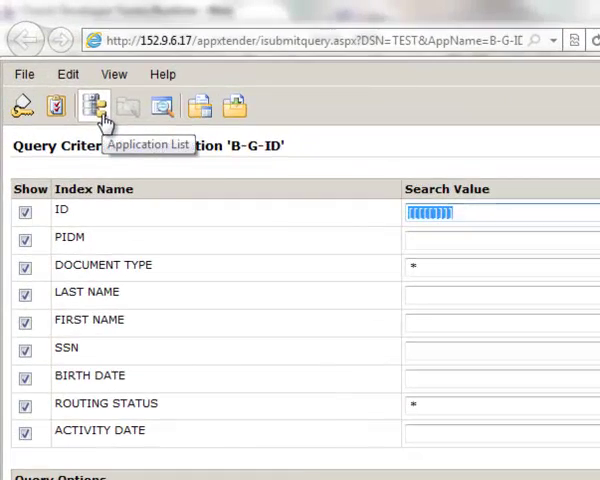
click(92, 104)
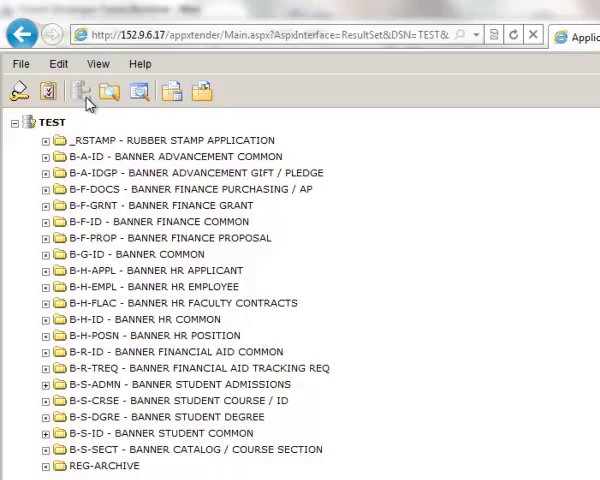
click(150, 140)
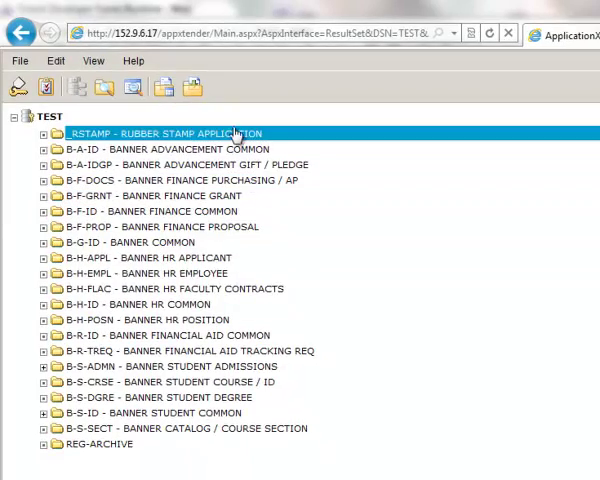